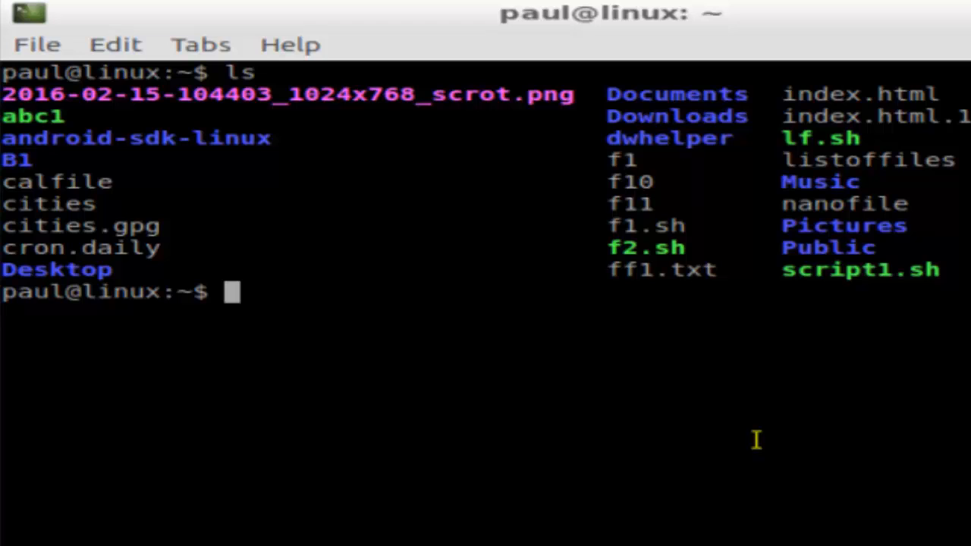
mouse_move(108, 119)
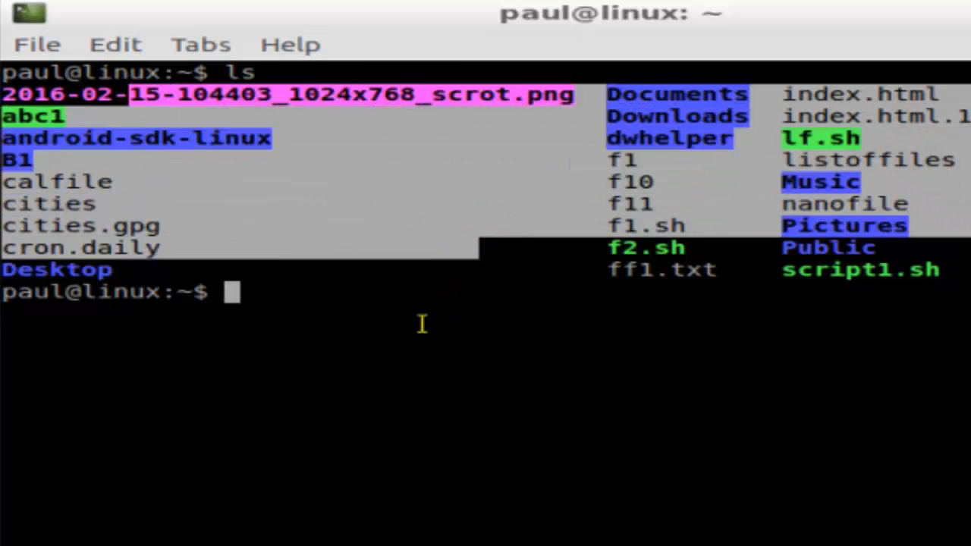
Step: Redirect the home directory listing into a new file lof with ls > lof
text(ls)
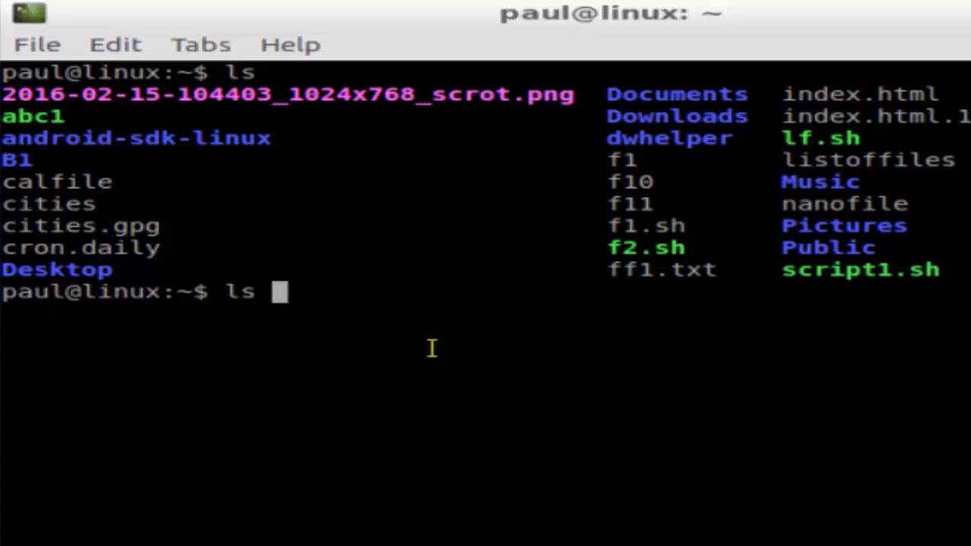
text(>)
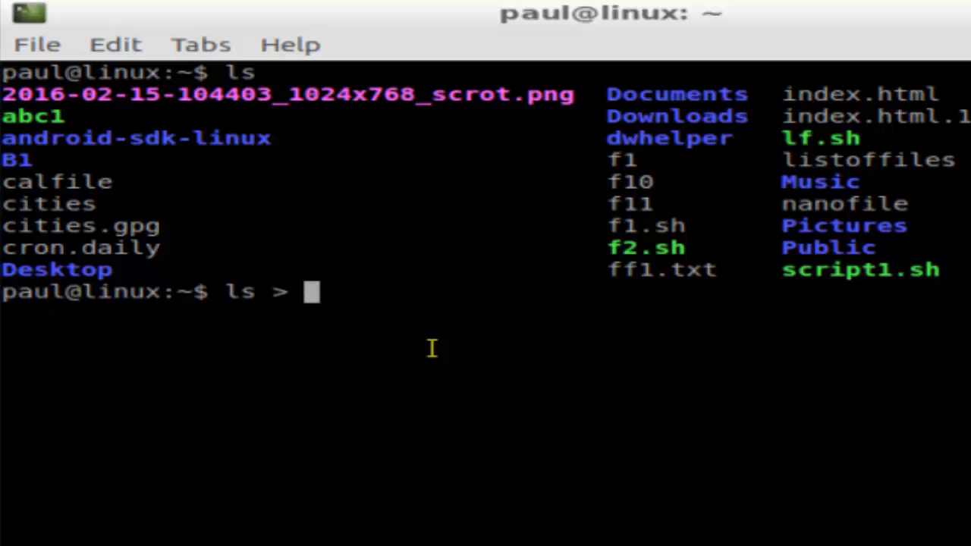
text(l)
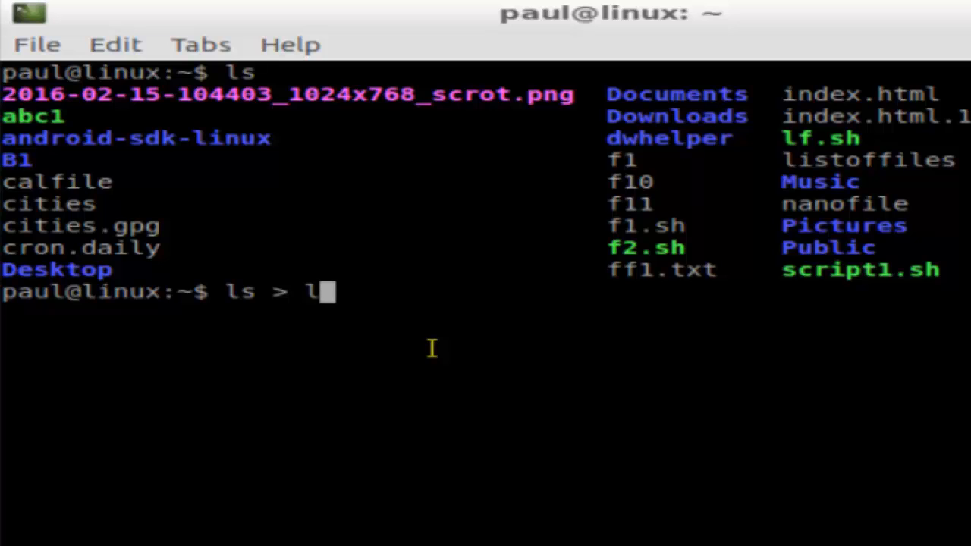
text(of)
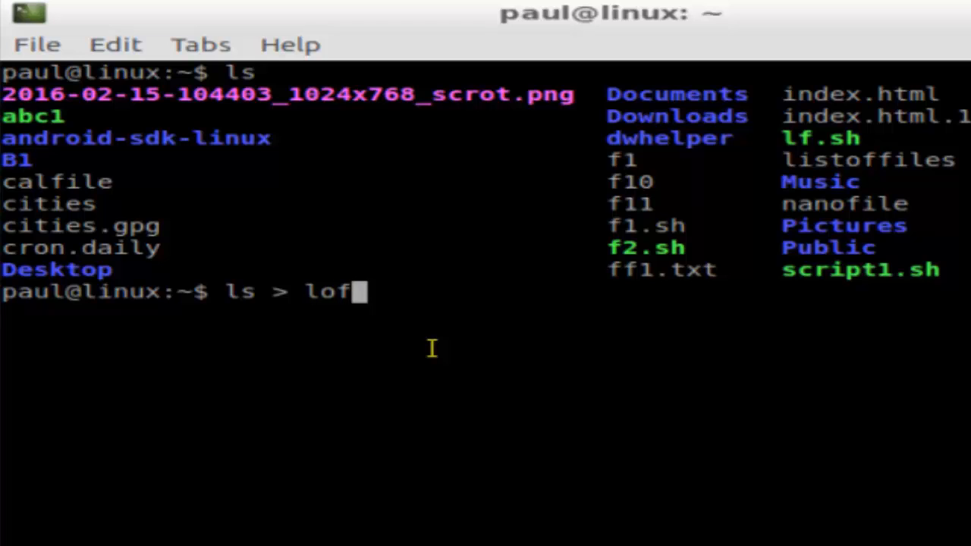
key(Return)
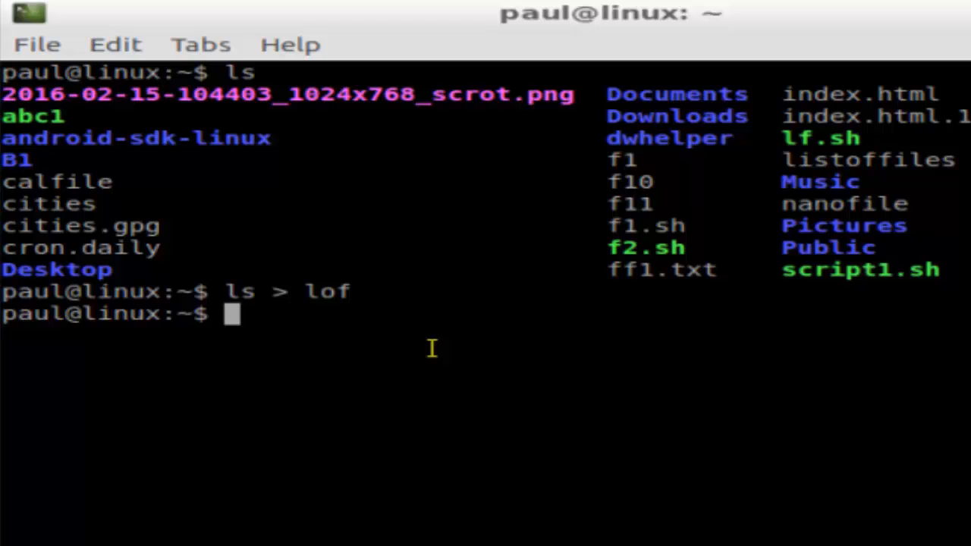
Step: Print lof with cat lof, listing one home folder entry per line
text(cat)
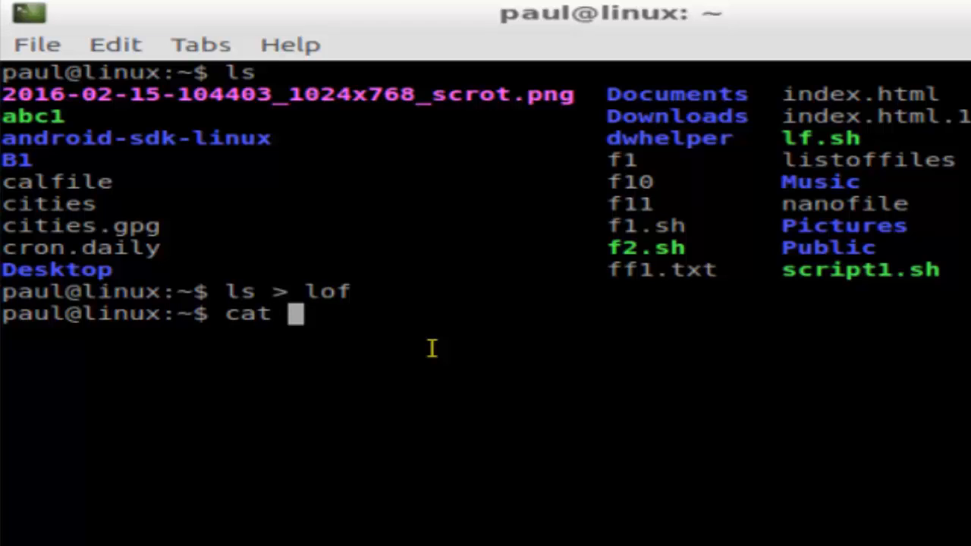
text(lof)
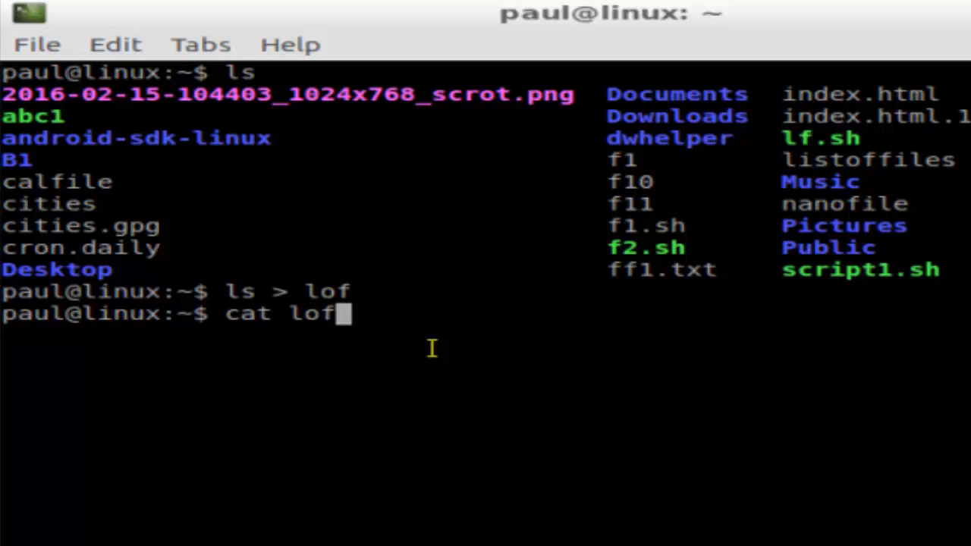
key(Return)
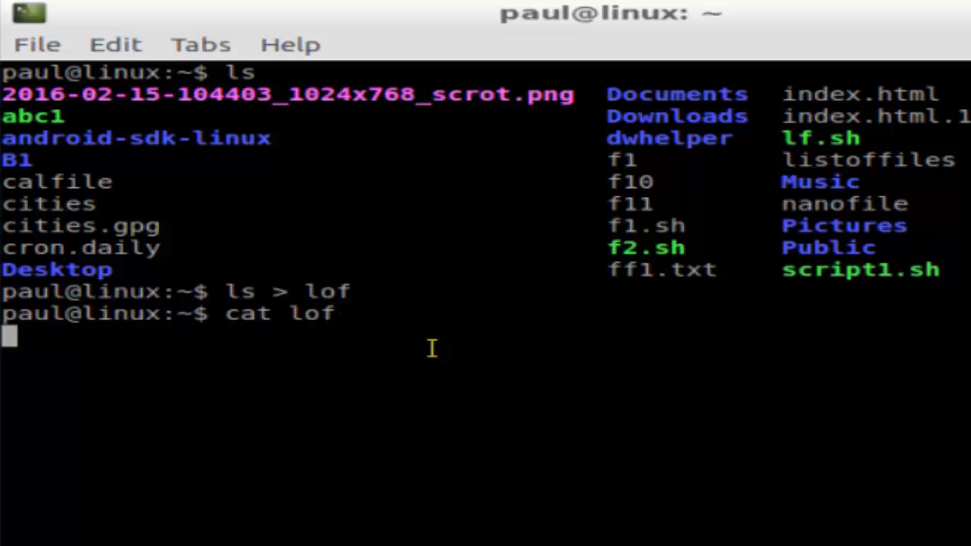
key(Return)
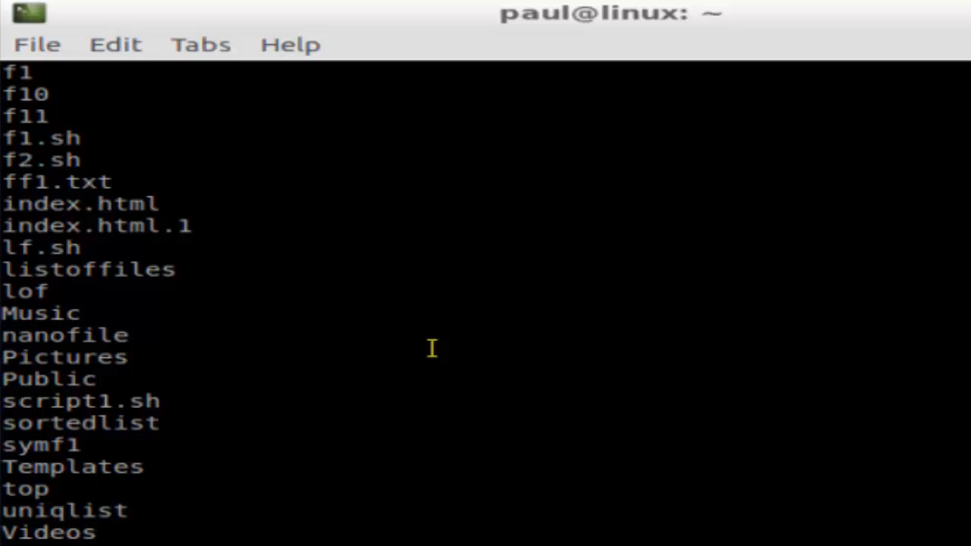
scroll(down, 3)
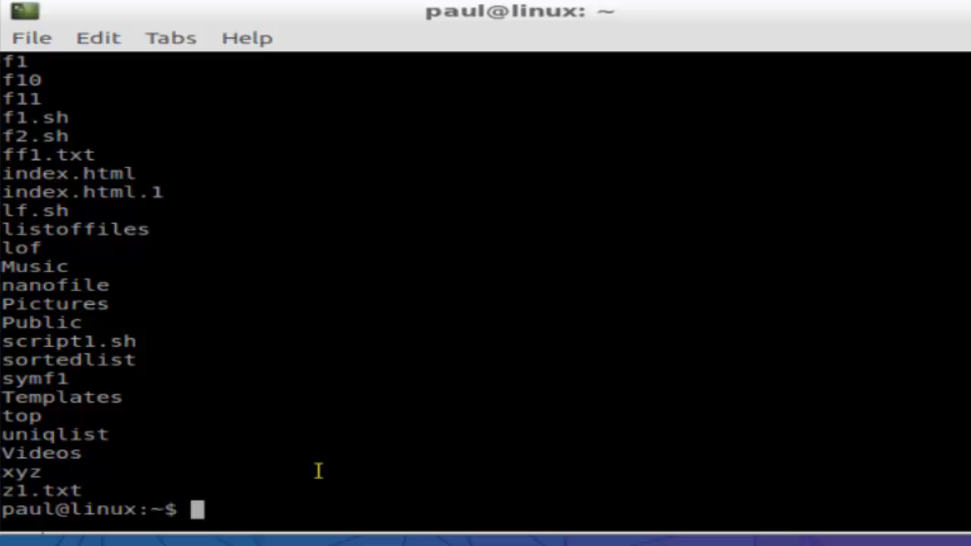
Step: Try saving the calendar with cal > calfile, which is denied permission
text(cal)
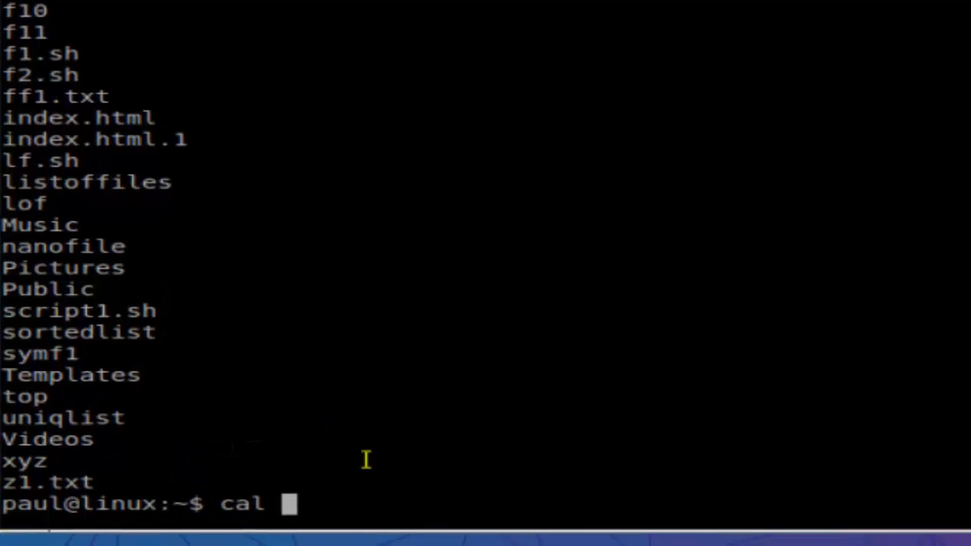
text(>)
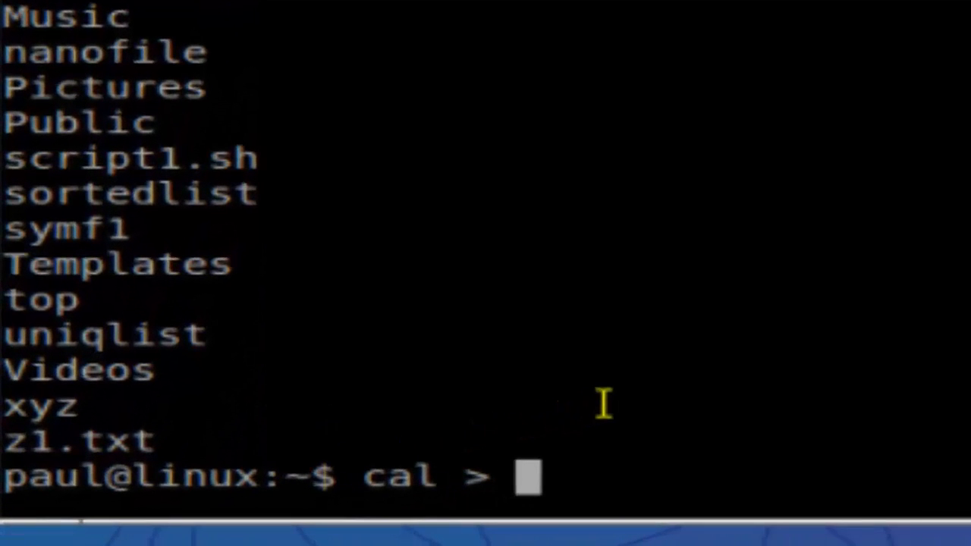
text(cal)
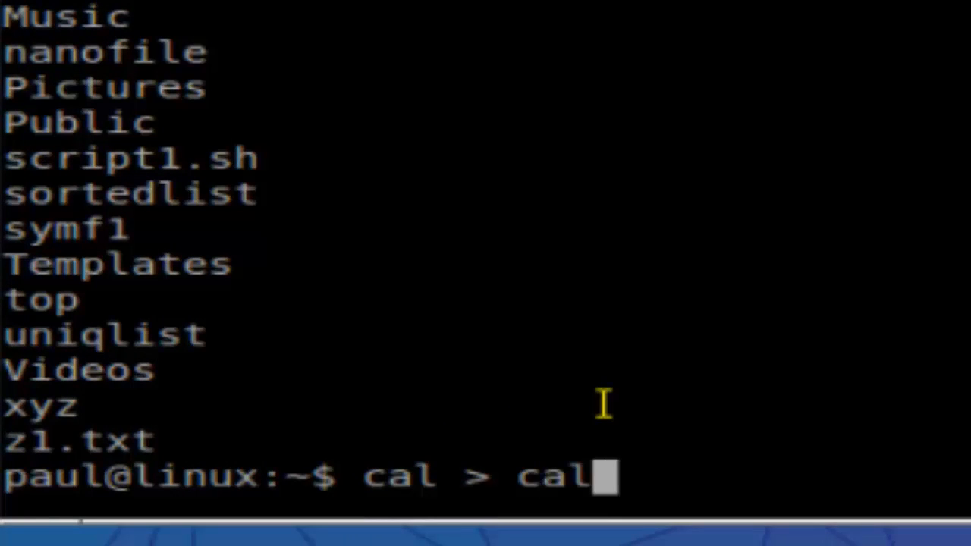
text(file)
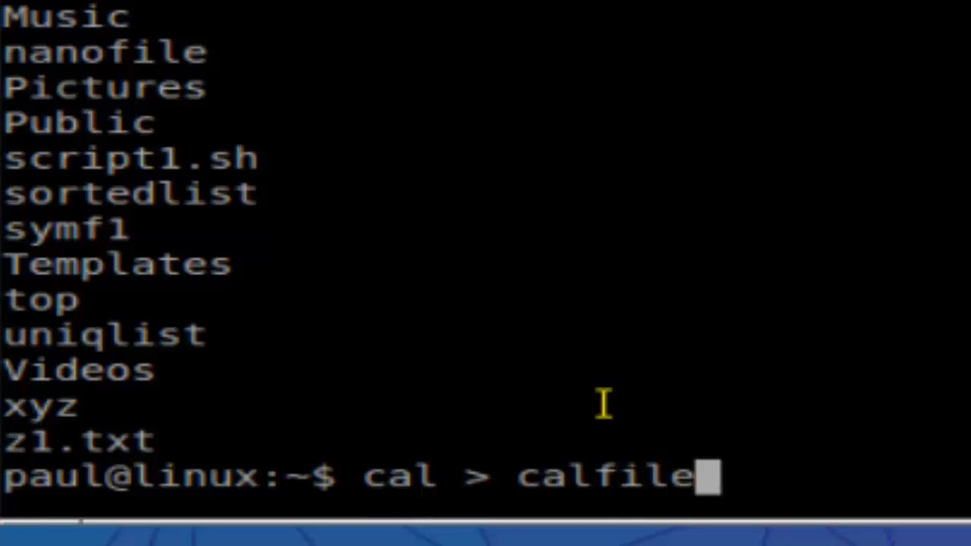
key(Return)
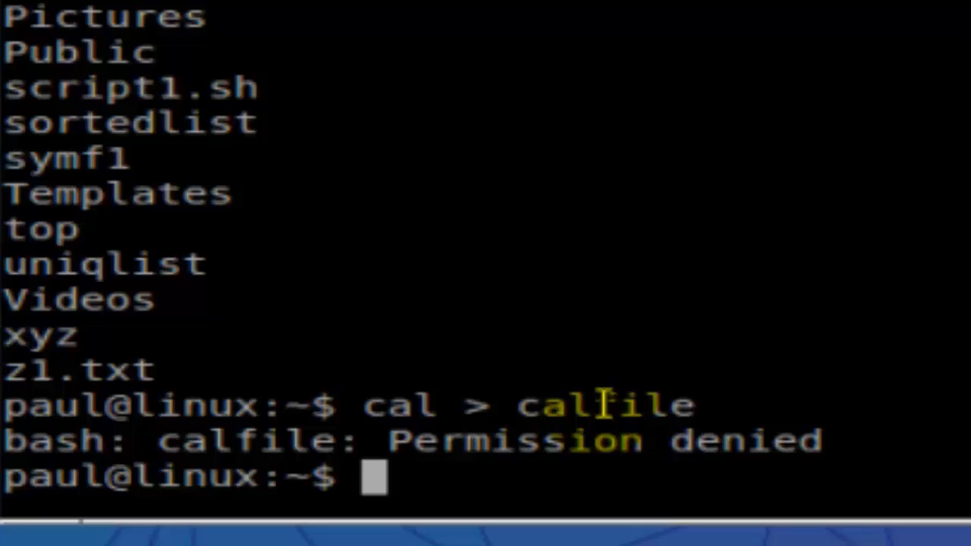
Step: Retry saving the calendar to calfile with sudo, denied again
text(cal > calfile)
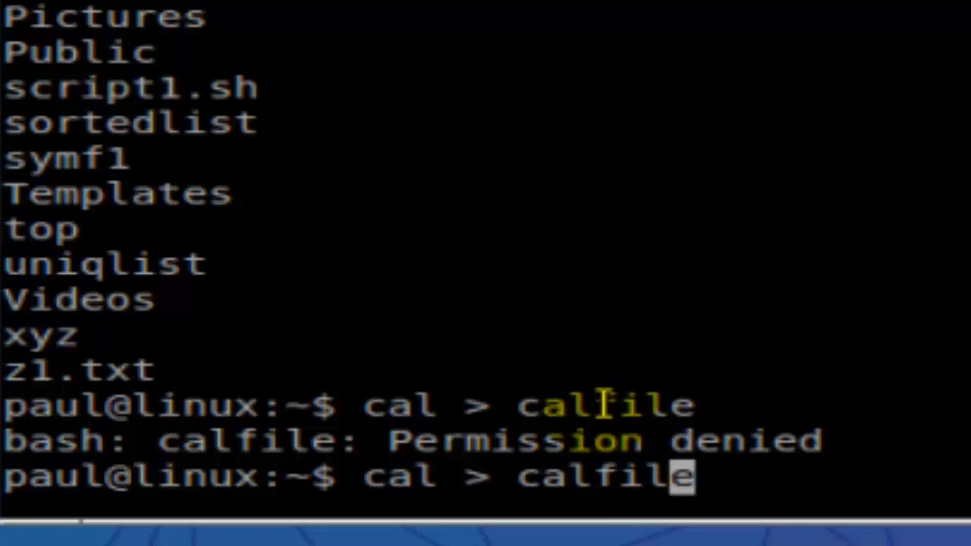
text(sudo)
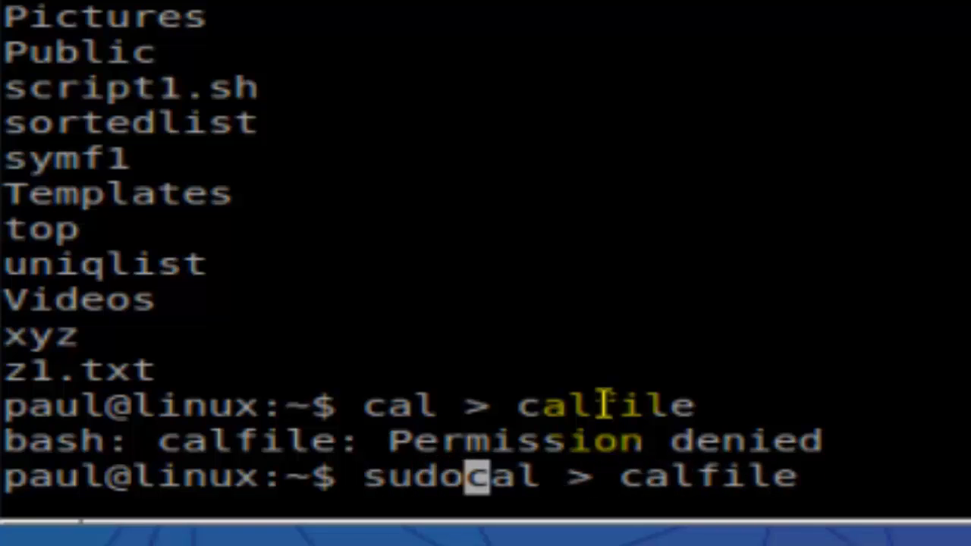
key(Return)
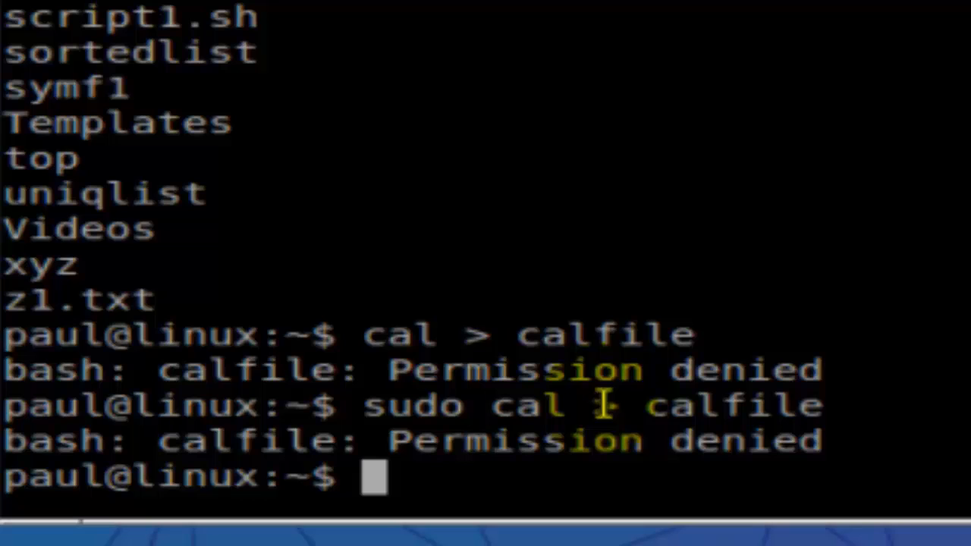
Step: Run sudo cal > calfile1, which prompts for a password
text(sudo cal > calfile)
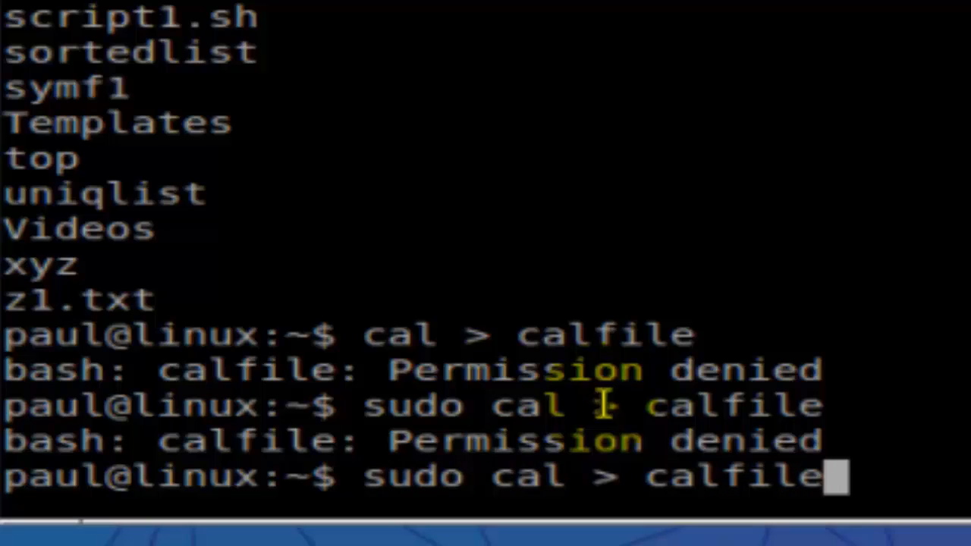
text(1)
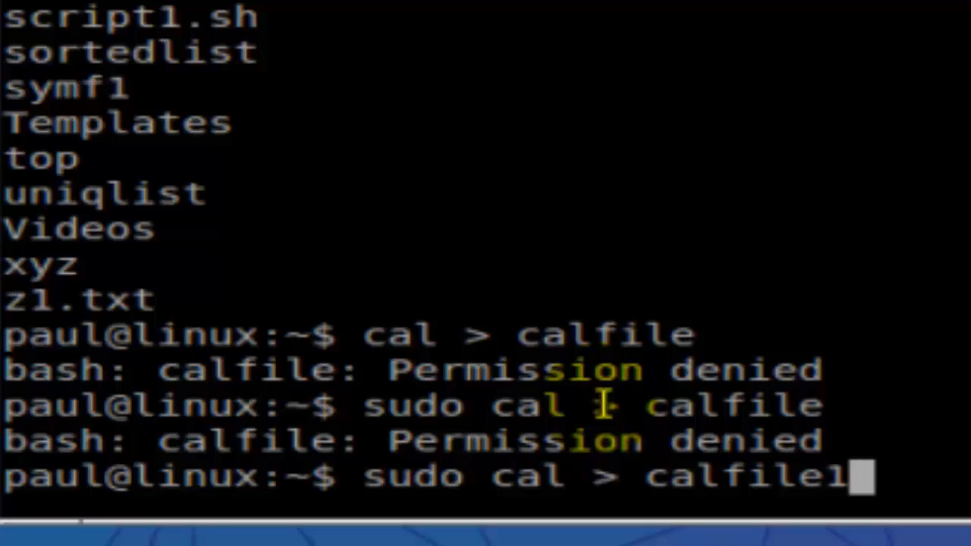
key(Return)
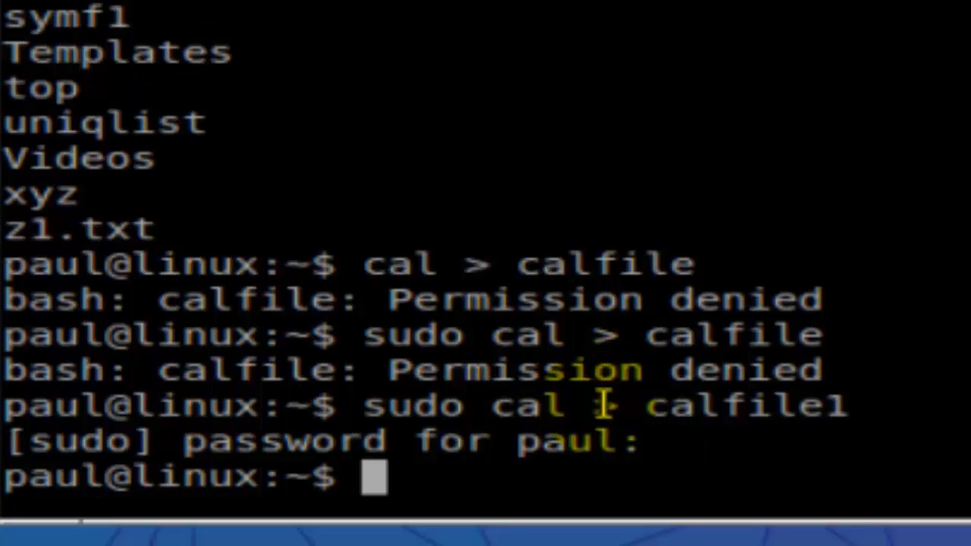
text(sudo cal > calfile1)
text(cal > calfile2)
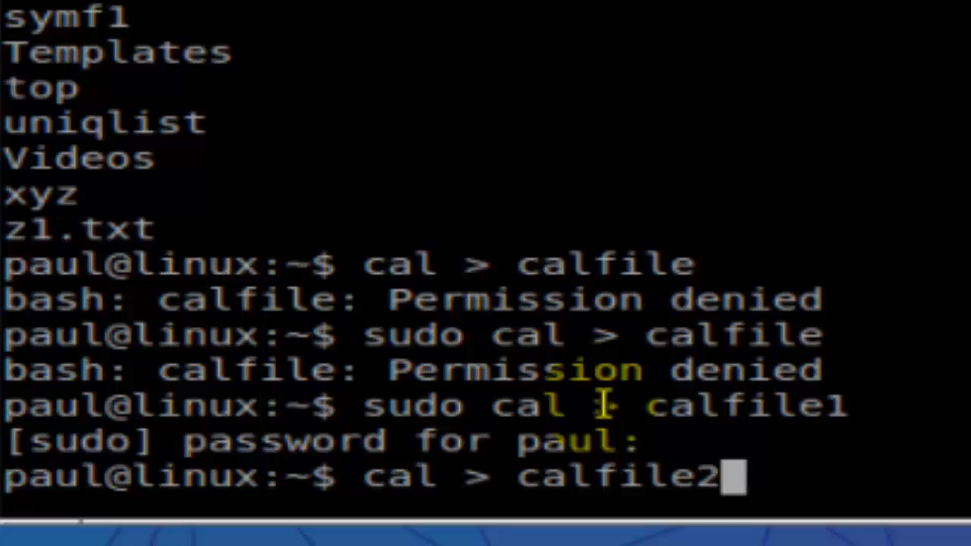
Step: Run cal > calfile2, then cat calfile2 to show the February 2016 calendar
key(Return)
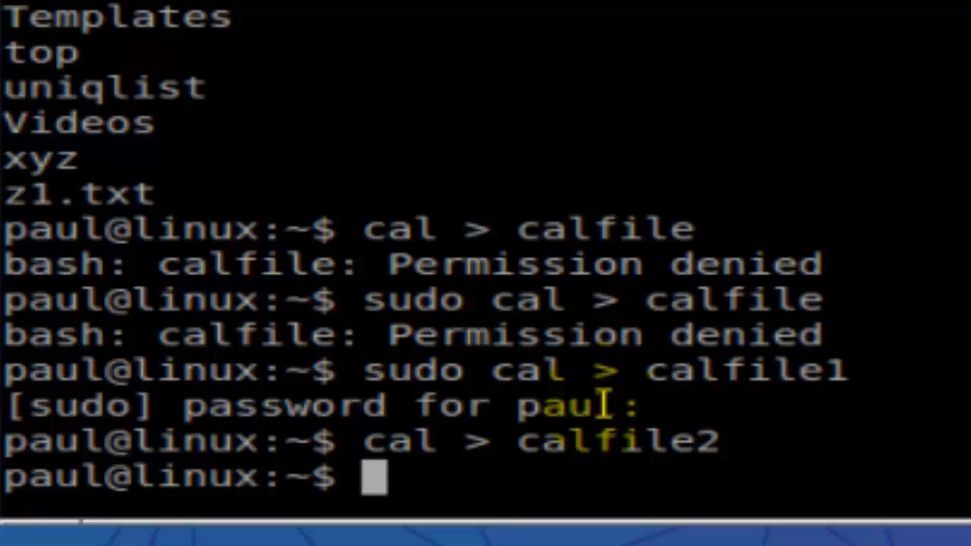
text(cat)
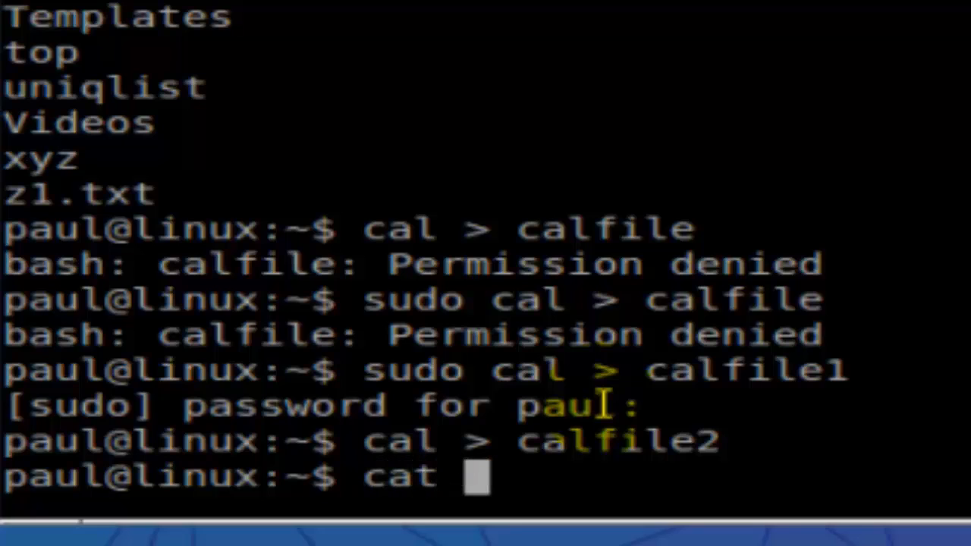
text(calfi)
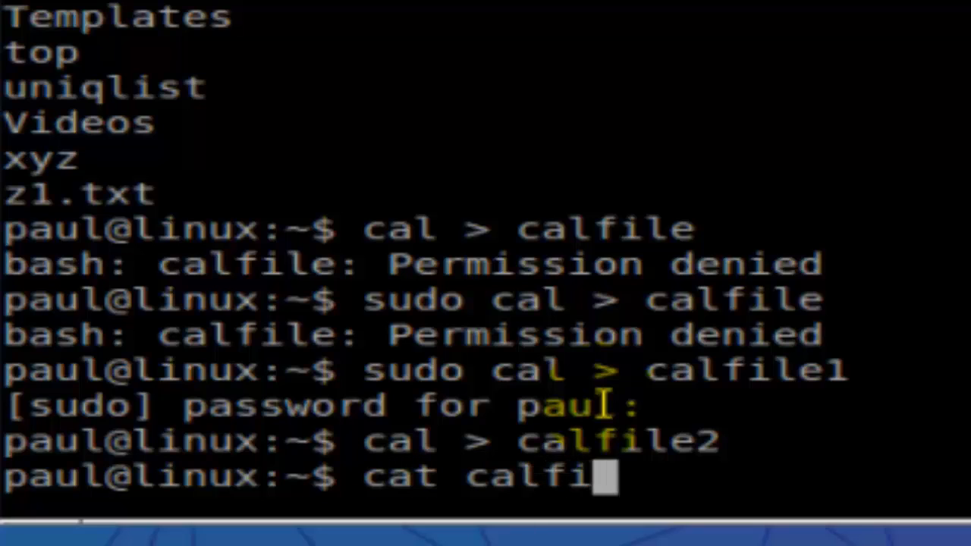
text(le2)
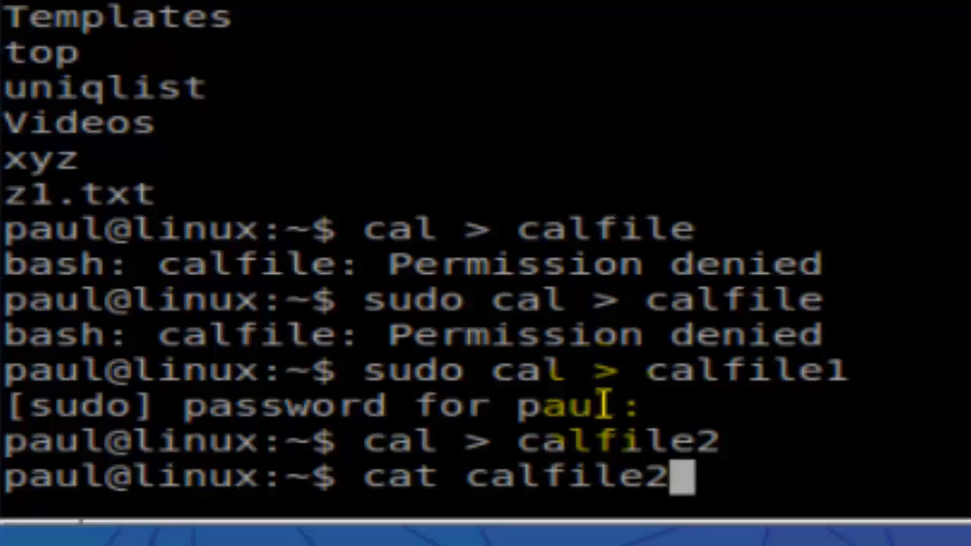
key(Return)
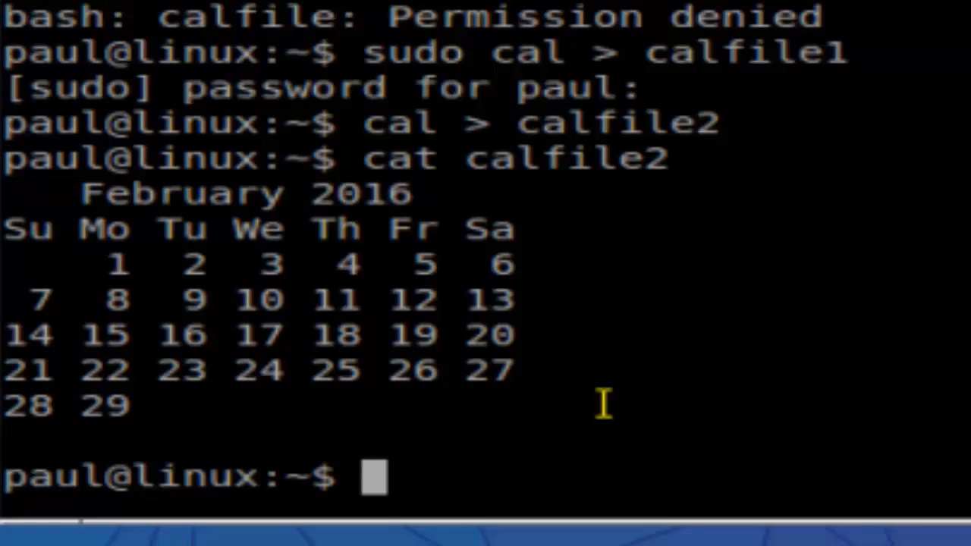